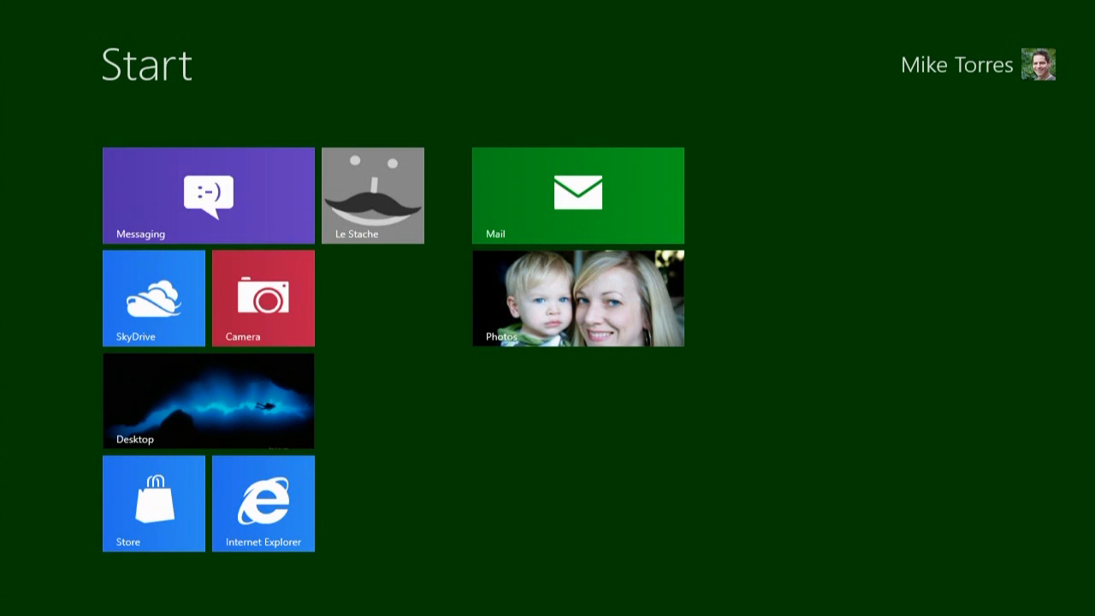
# Browse through the SkyDrive app's albums and return to the Start screen.
pyautogui.click(154, 298)
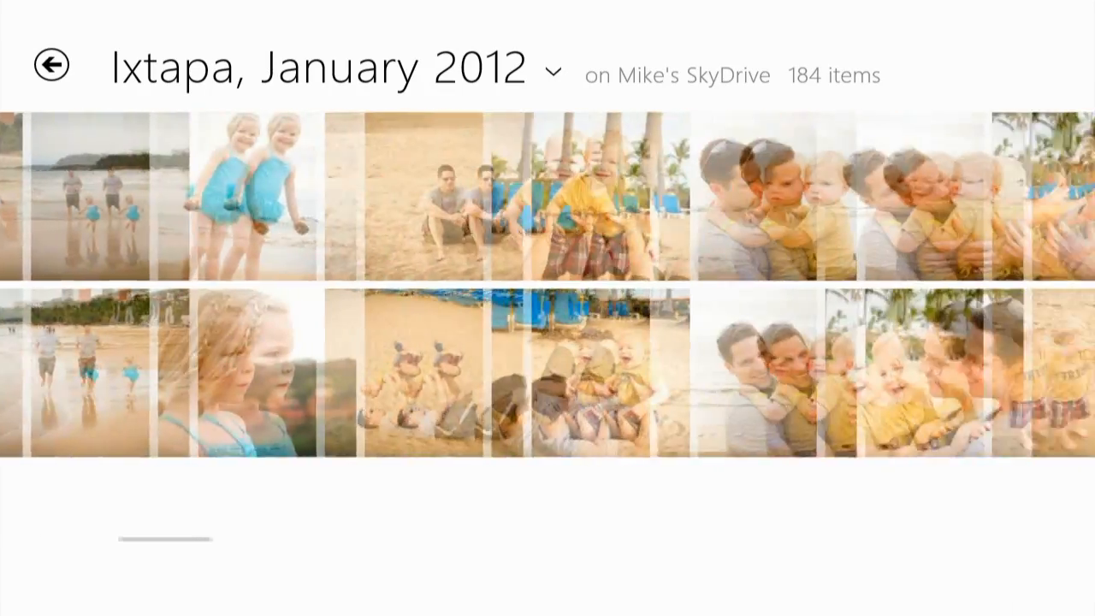
pyautogui.hscroll(3)
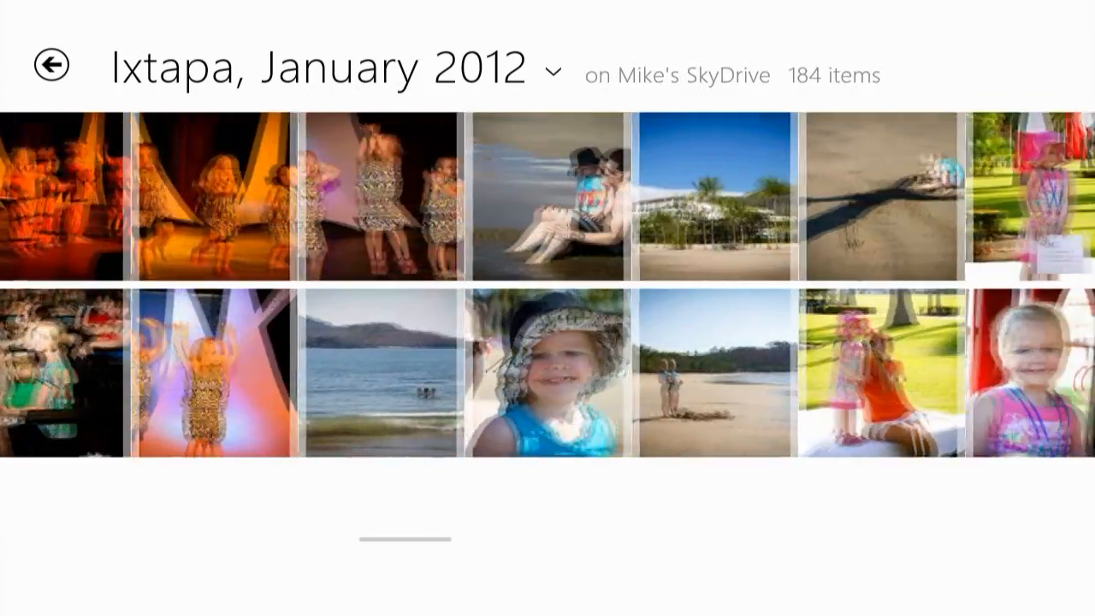
pyautogui.hscroll(3)
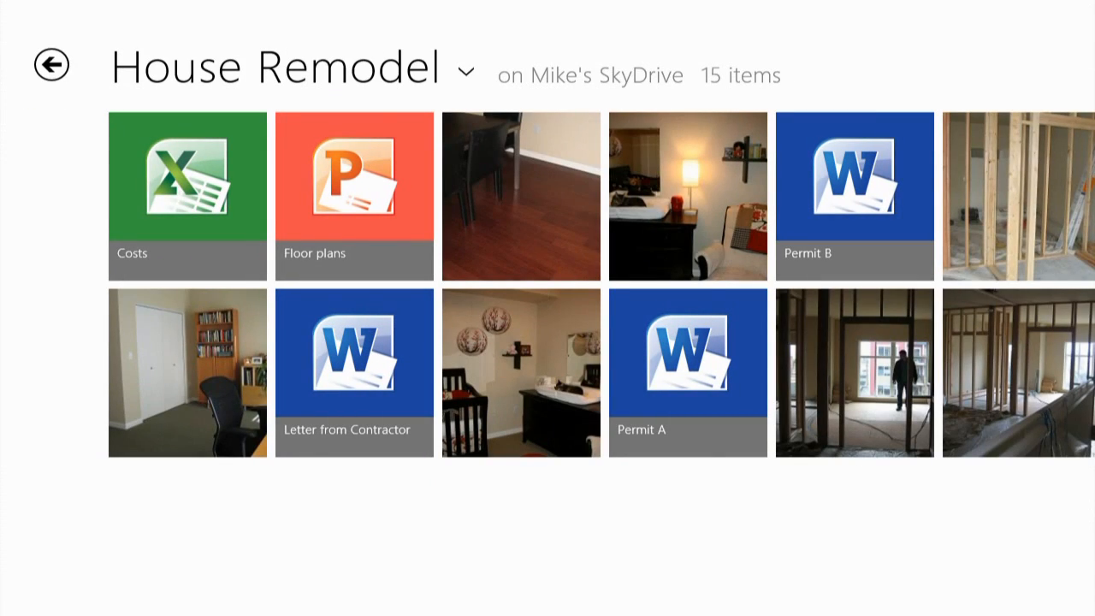
pyautogui.hscroll(3)
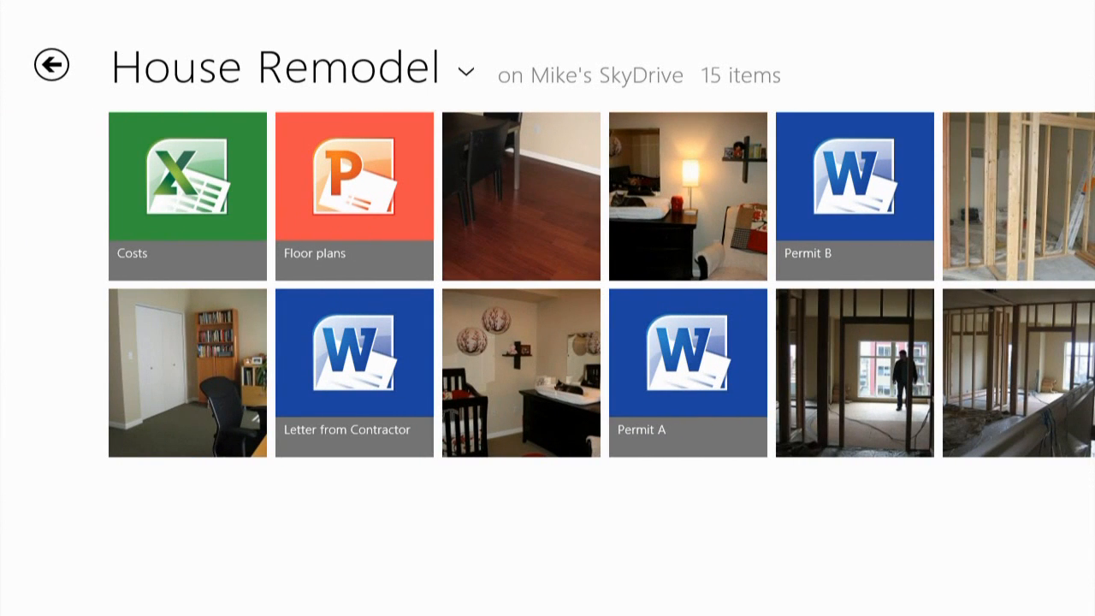
pyautogui.click(55, 65)
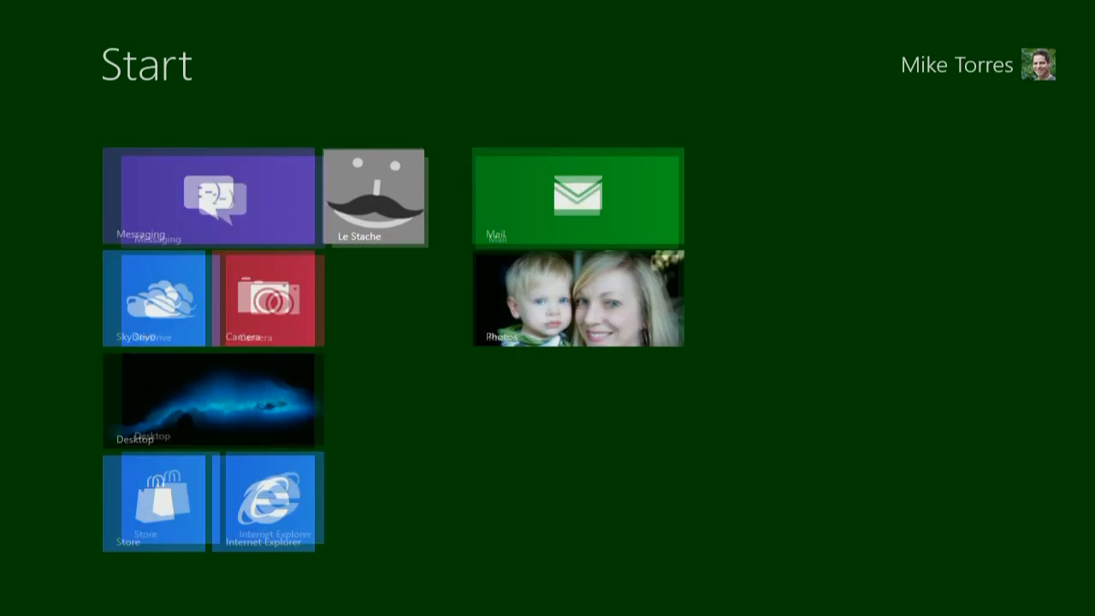
# In Le Stache, load the black-and-white girl photo from the Holidays with Bakers 2011 SkyDrive album.
pyautogui.click(373, 197)
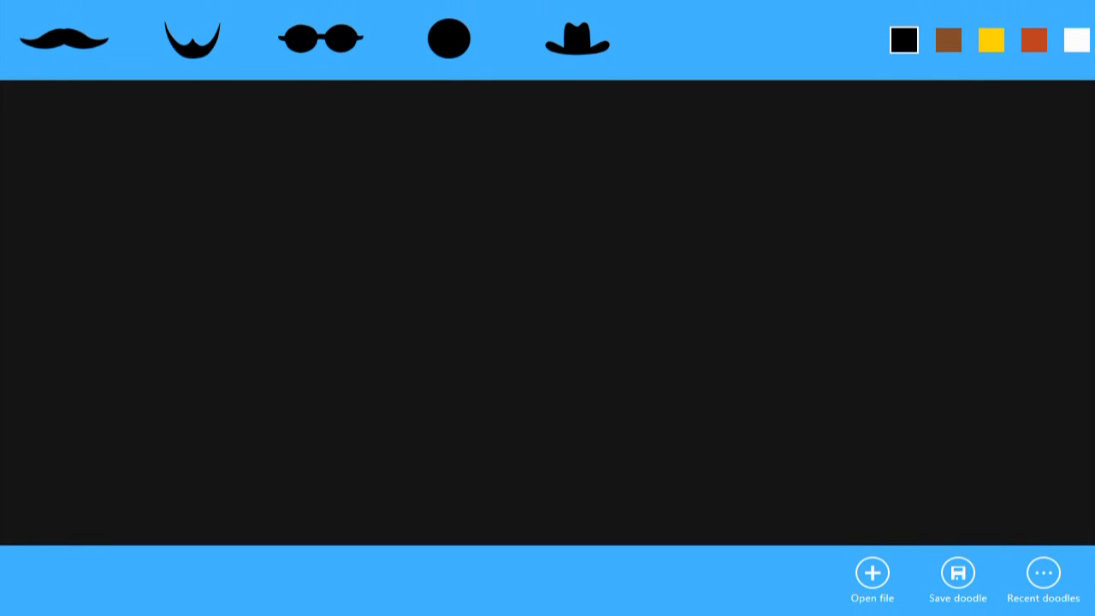
pyautogui.click(873, 572)
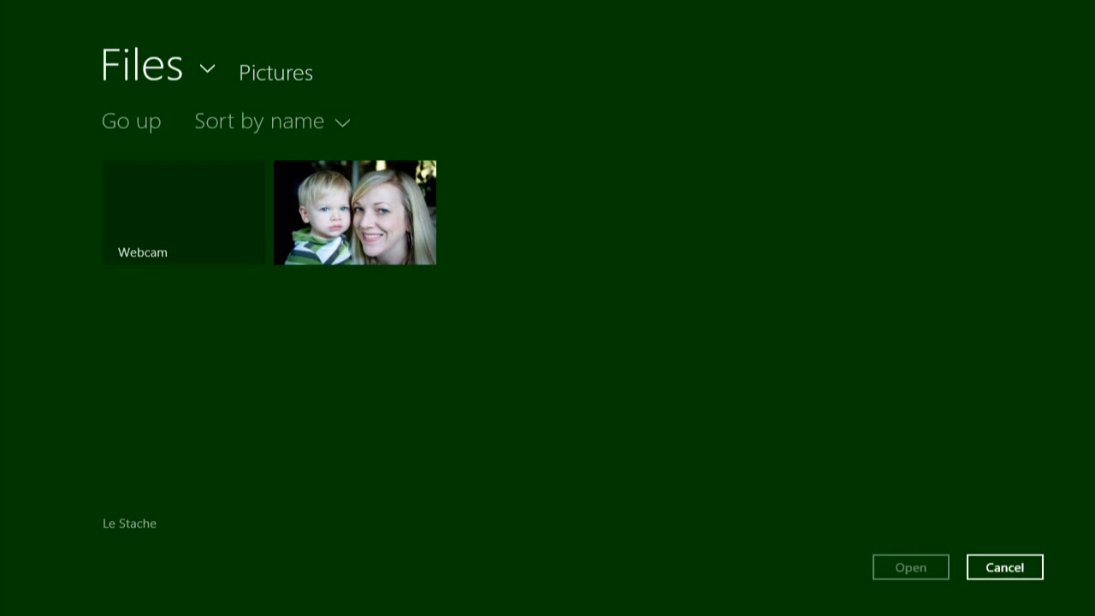
pyautogui.click(204, 67)
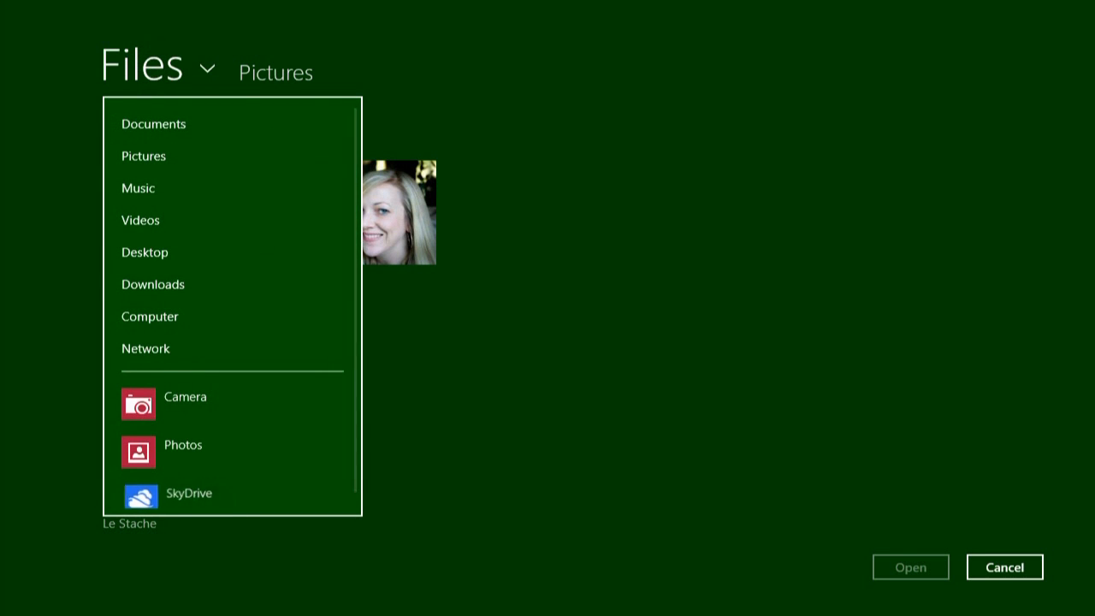
pyautogui.click(188, 492)
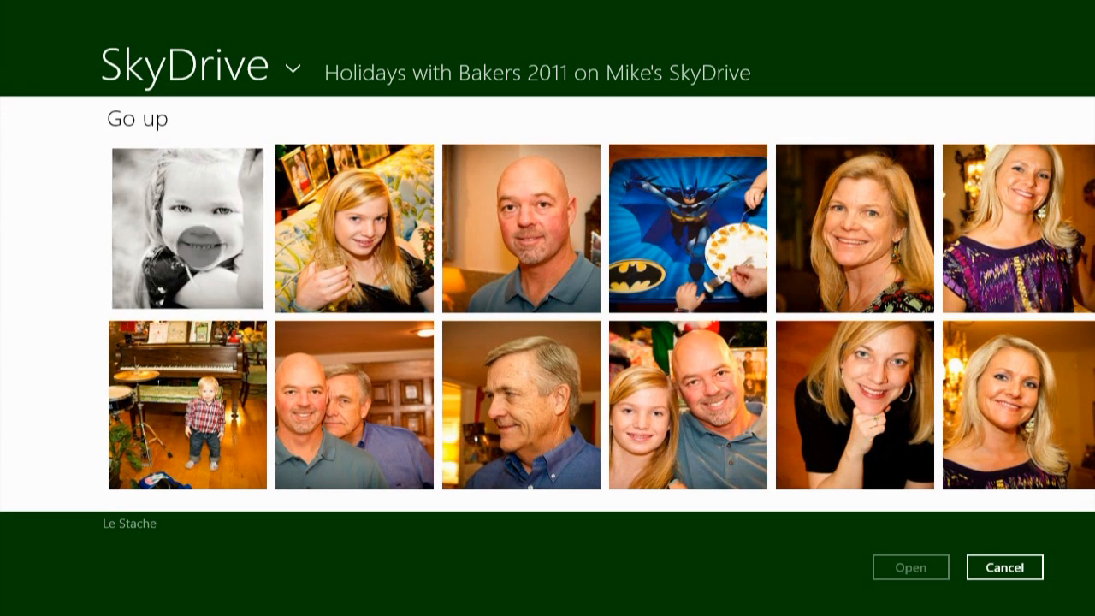
pyautogui.click(186, 228)
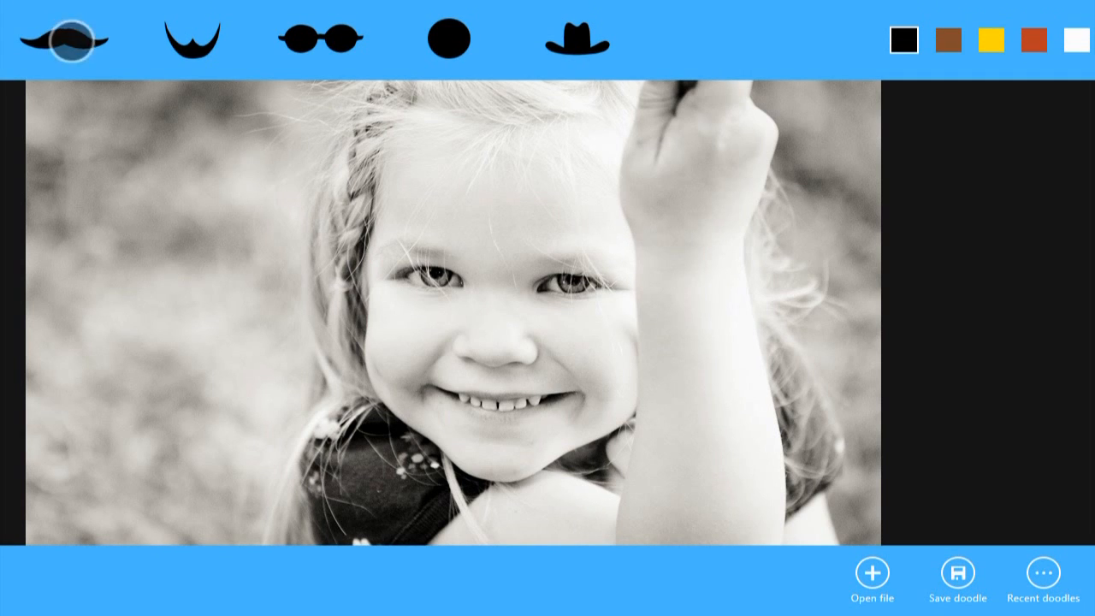
# Place a black mustache on the girl and save the doodle to Mike's SkyDrive as myStache.
pyautogui.click(55, 41)
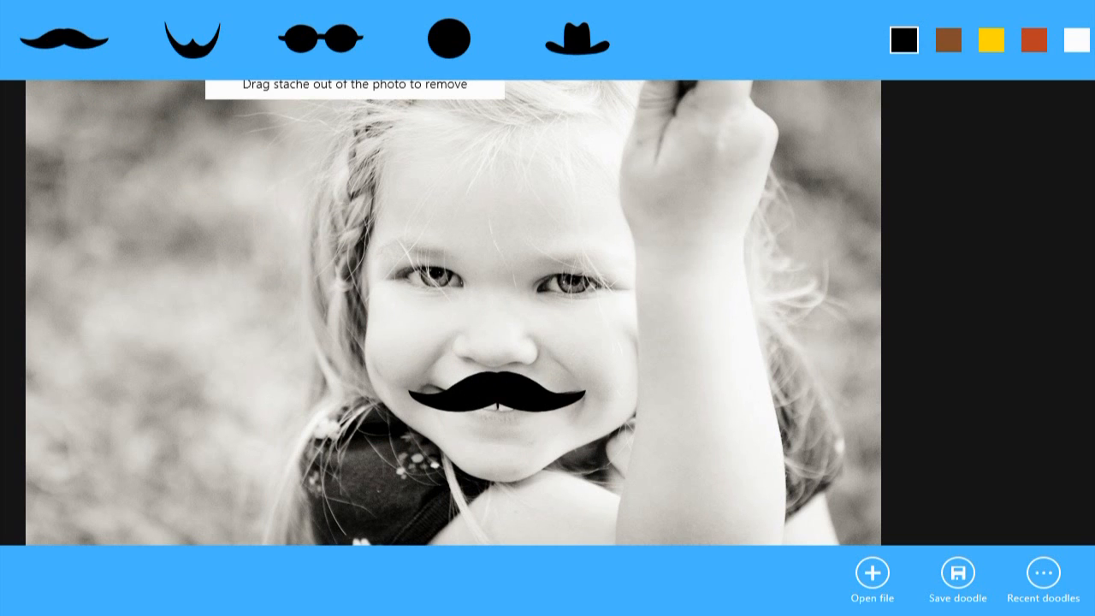
pyautogui.click(958, 574)
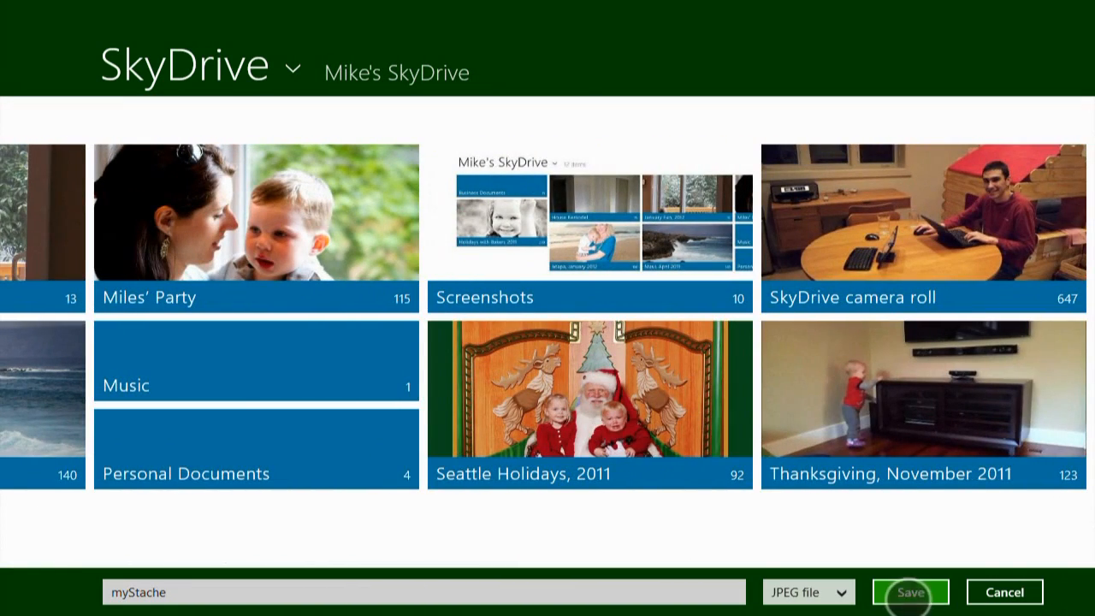
pyautogui.click(911, 592)
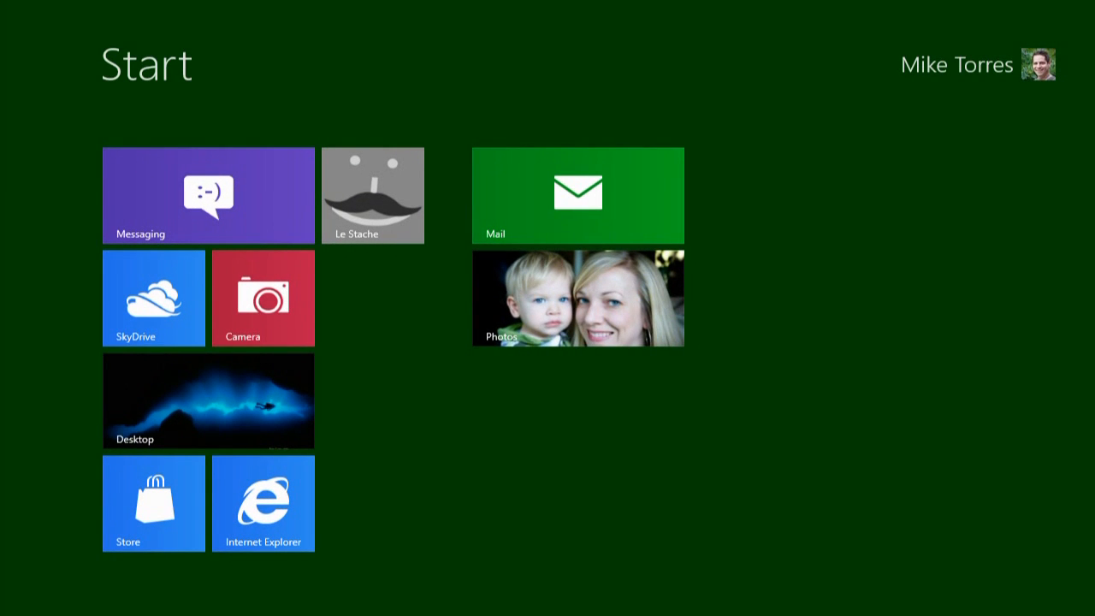
# Set the myStache photo from SkyDrive as the lock screen picture via PC settings.
pyautogui.click(975, 65)
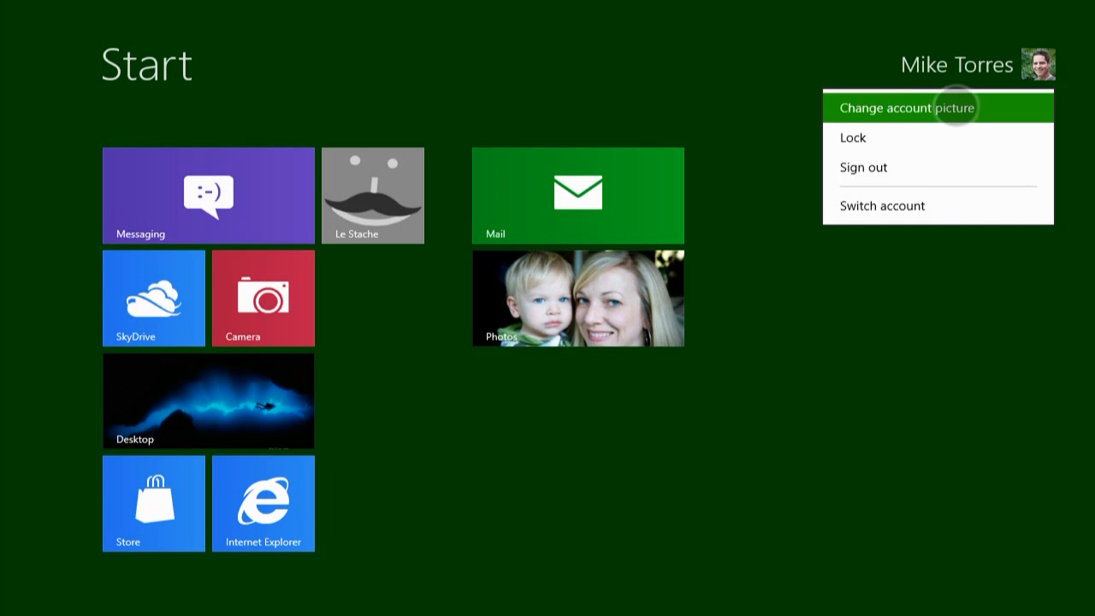
pyautogui.click(904, 106)
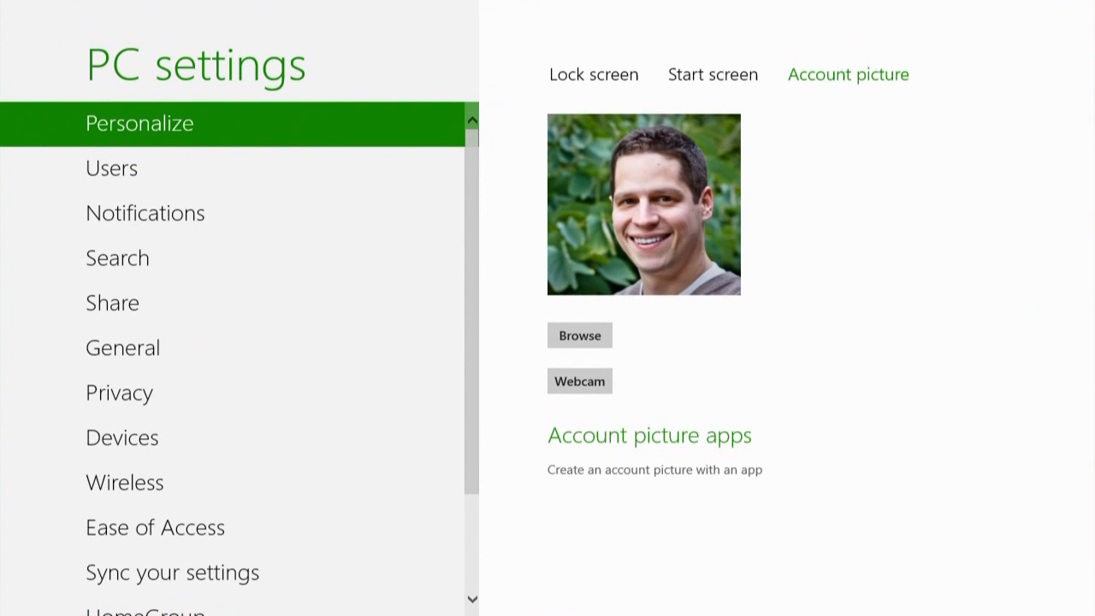
pyautogui.click(594, 76)
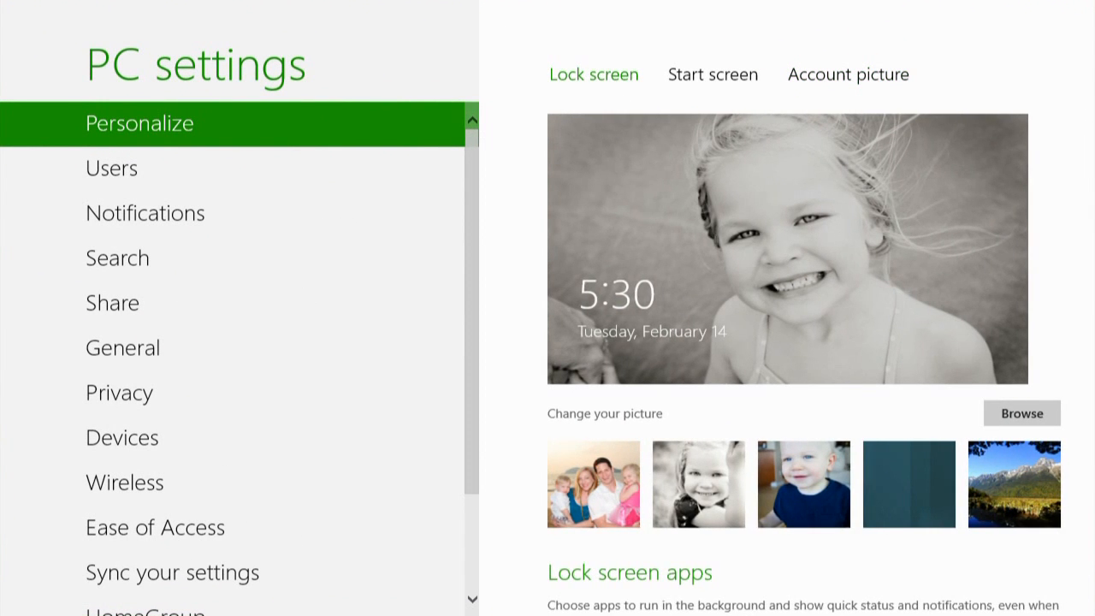
pyautogui.click(1019, 412)
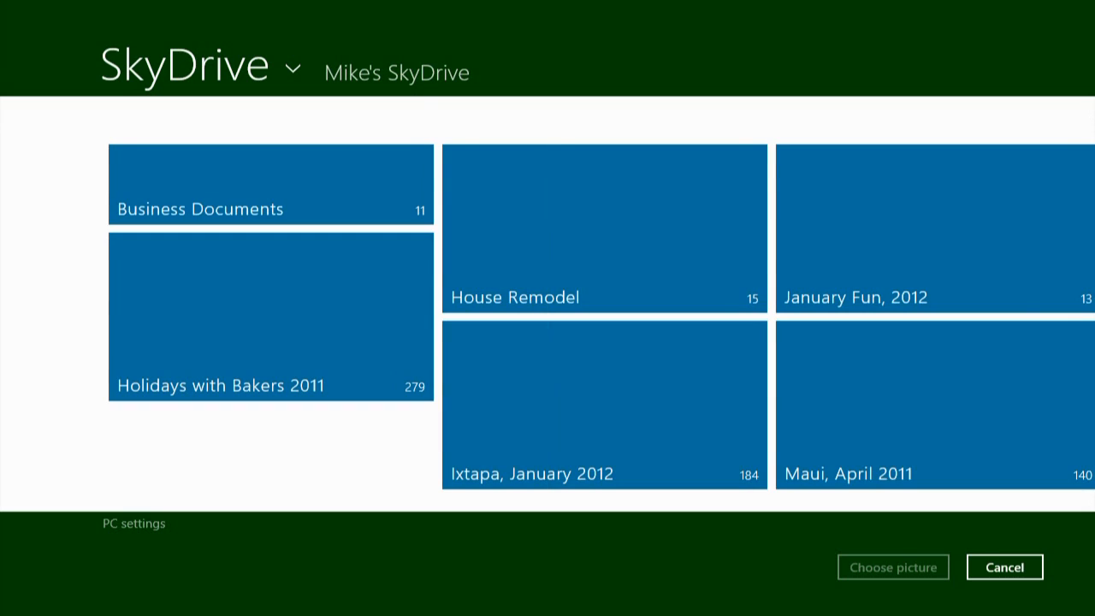
pyautogui.hscroll(3)
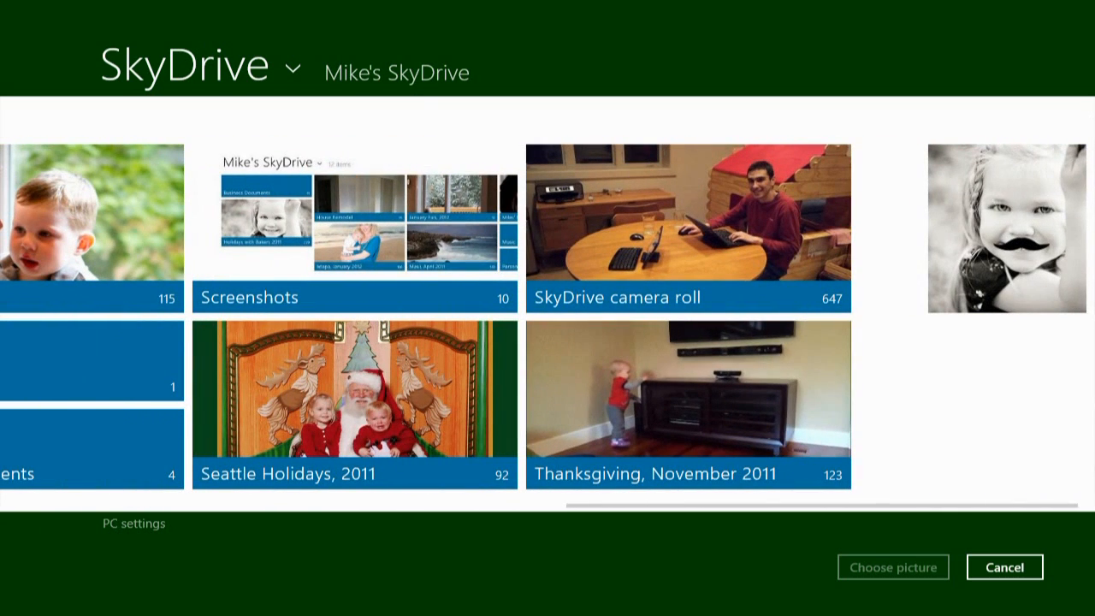
pyautogui.click(1007, 226)
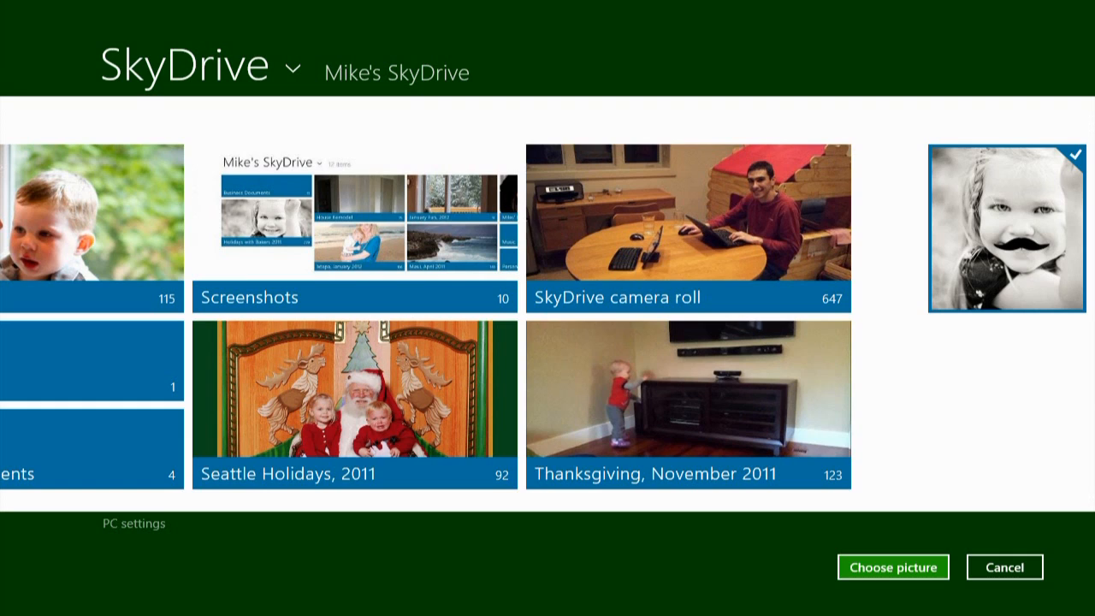
pyautogui.click(891, 568)
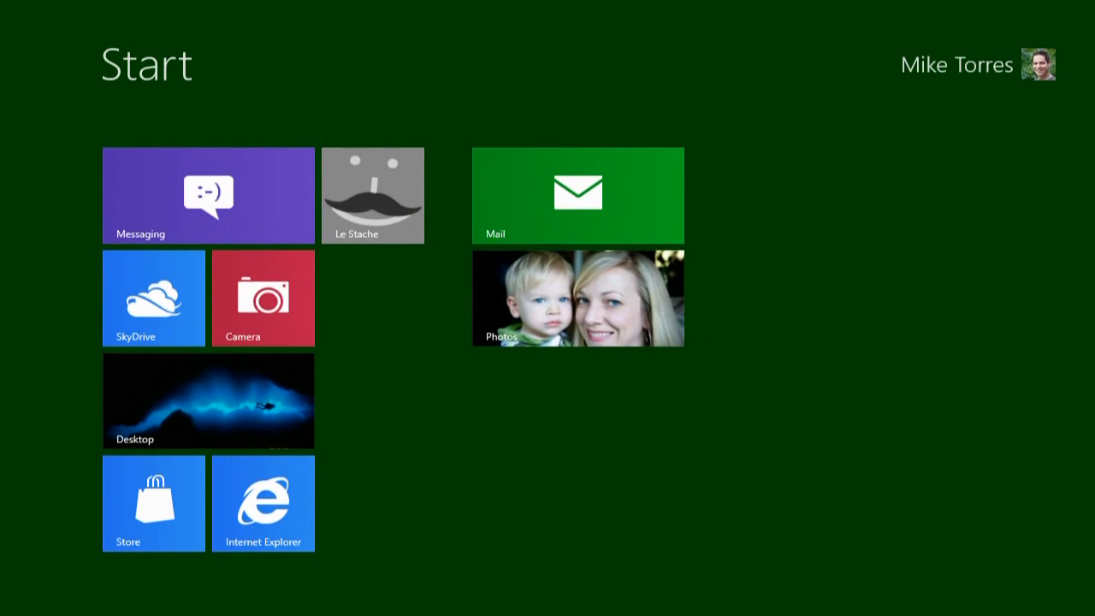
# Drag the To Sync Word document from the desktop into the SkyDrive folder.
pyautogui.click(208, 401)
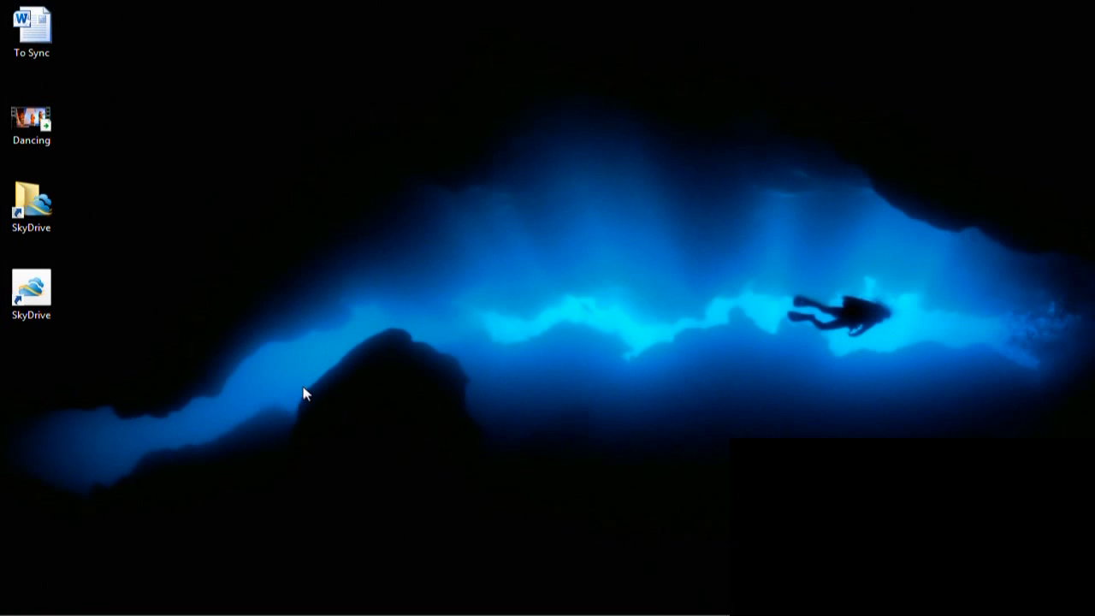
pyautogui.click(30, 207)
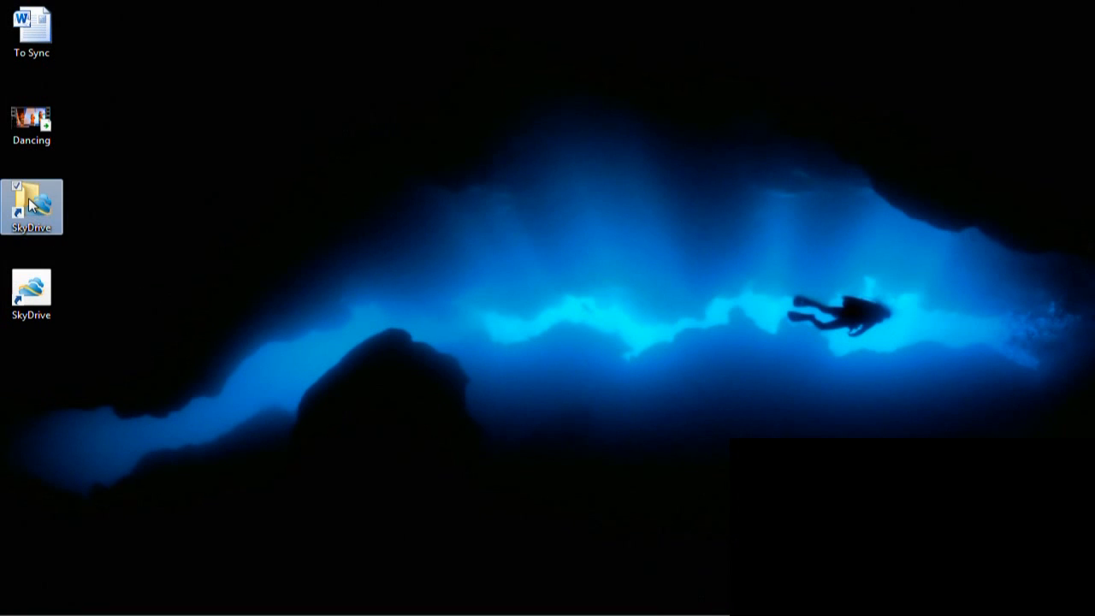
pyautogui.doubleClick(31, 202)
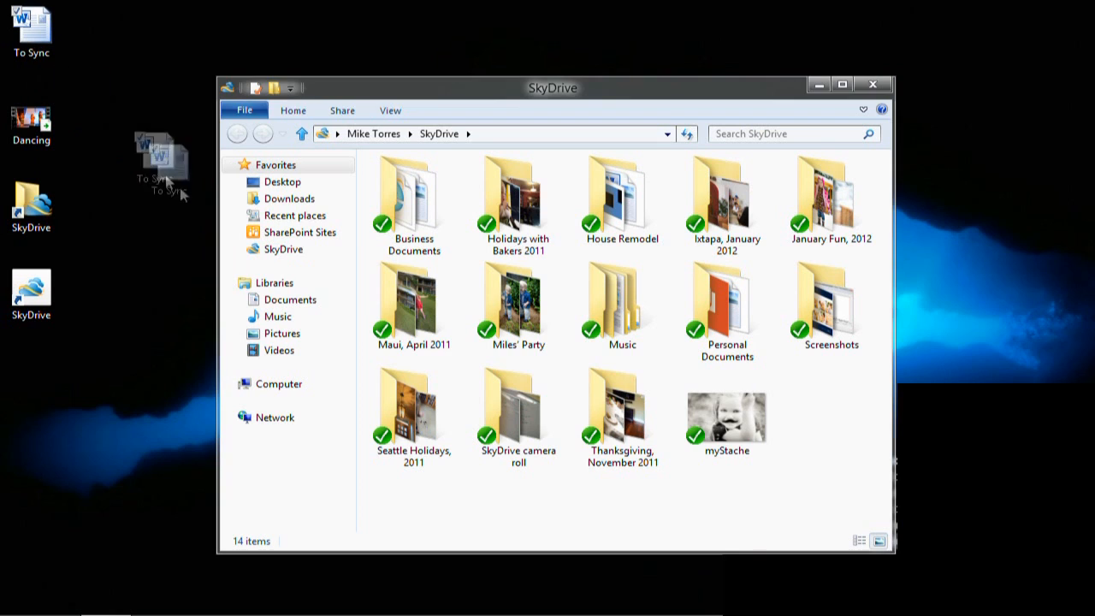
pyautogui.moveTo(158, 167); pyautogui.dragTo(832, 411)
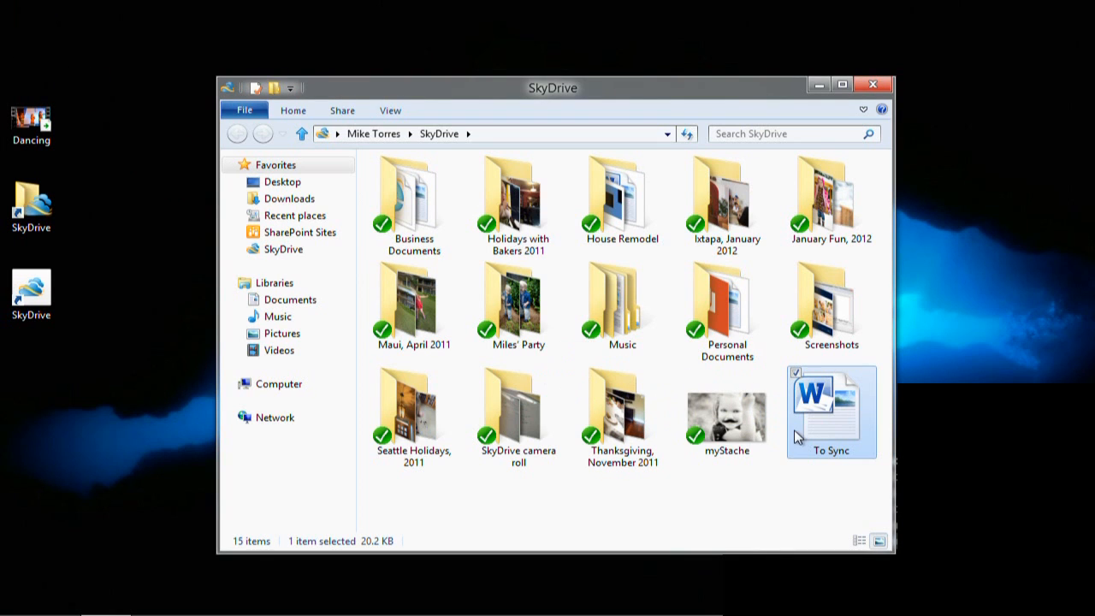
pyautogui.moveTo(764, 479)
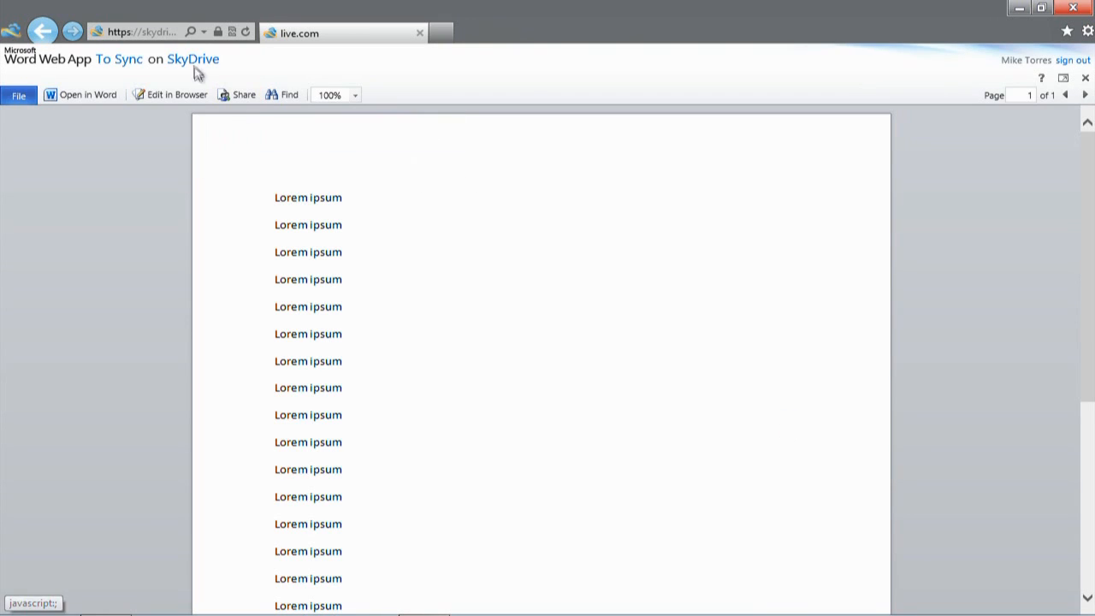
pyautogui.moveTo(194, 59)
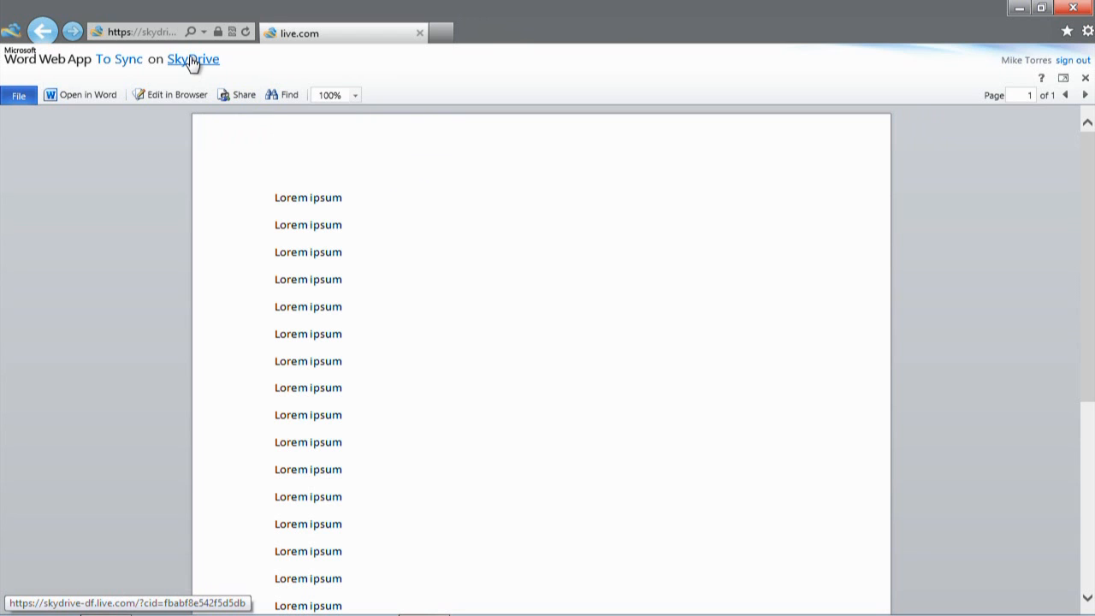
# Return from the To Sync document in Word Web App to the SkyDrive file listing.
pyautogui.click(193, 58)
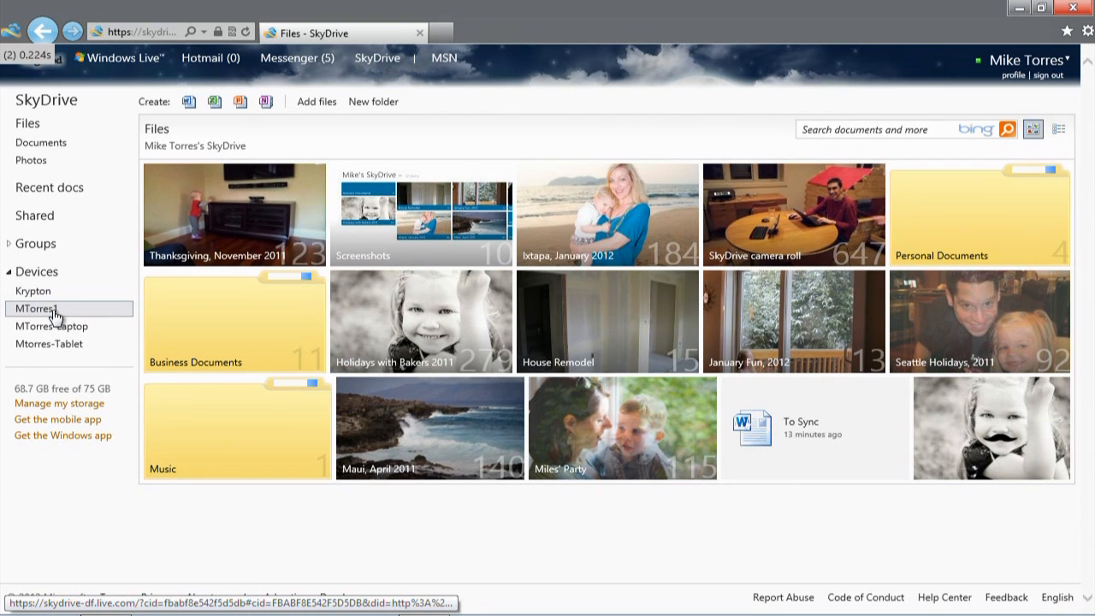
pyautogui.click(36, 308)
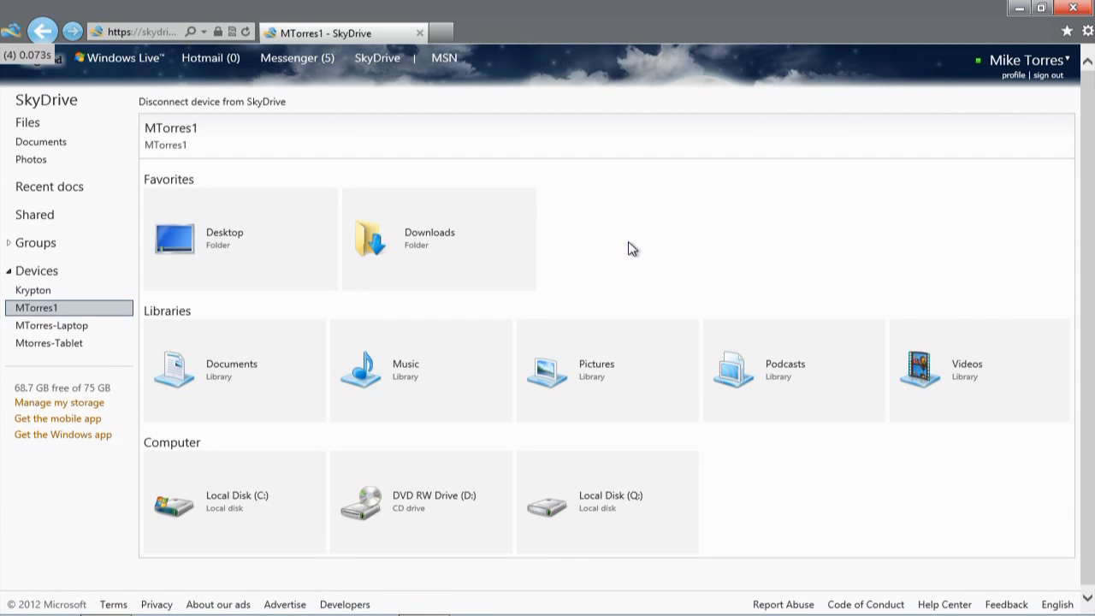
pyautogui.moveTo(226, 247)
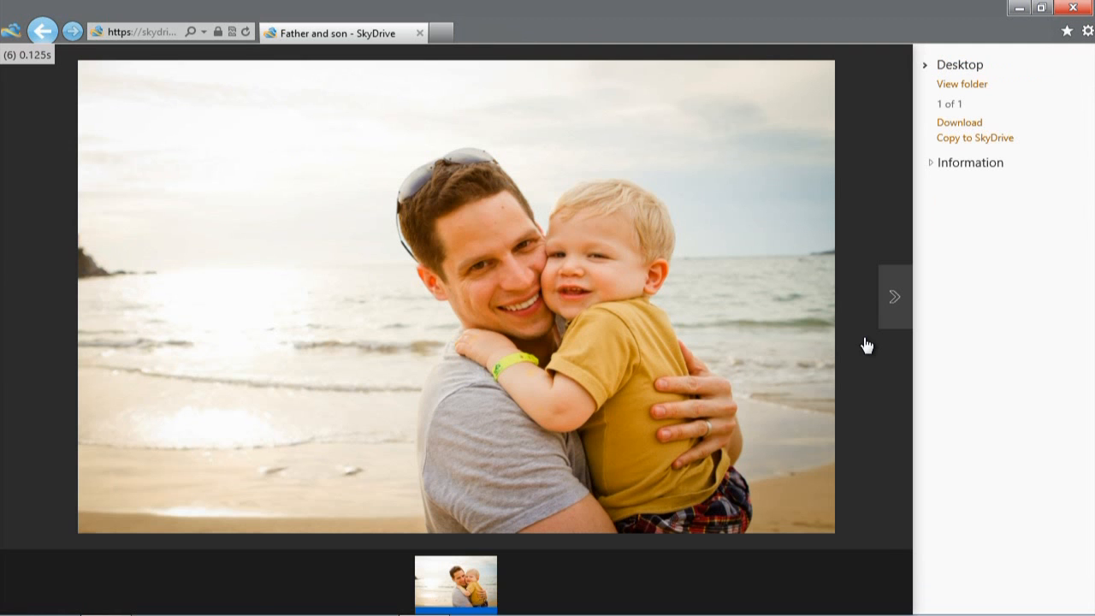
# Start copying the Father and son photo with the SkyDrive root as destination.
pyautogui.click(974, 137)
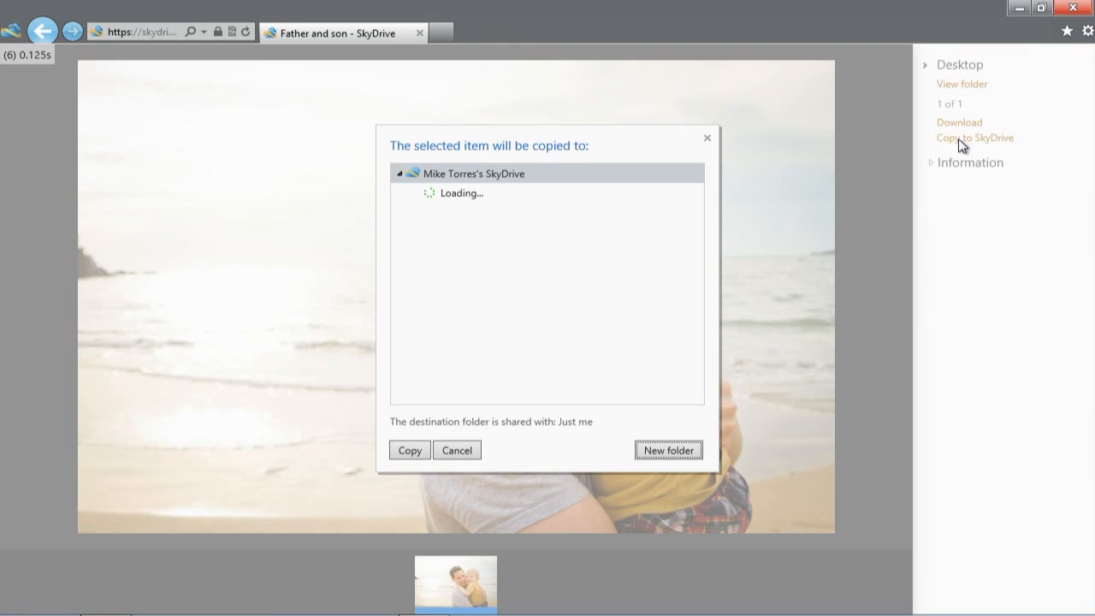
pyautogui.click(472, 173)
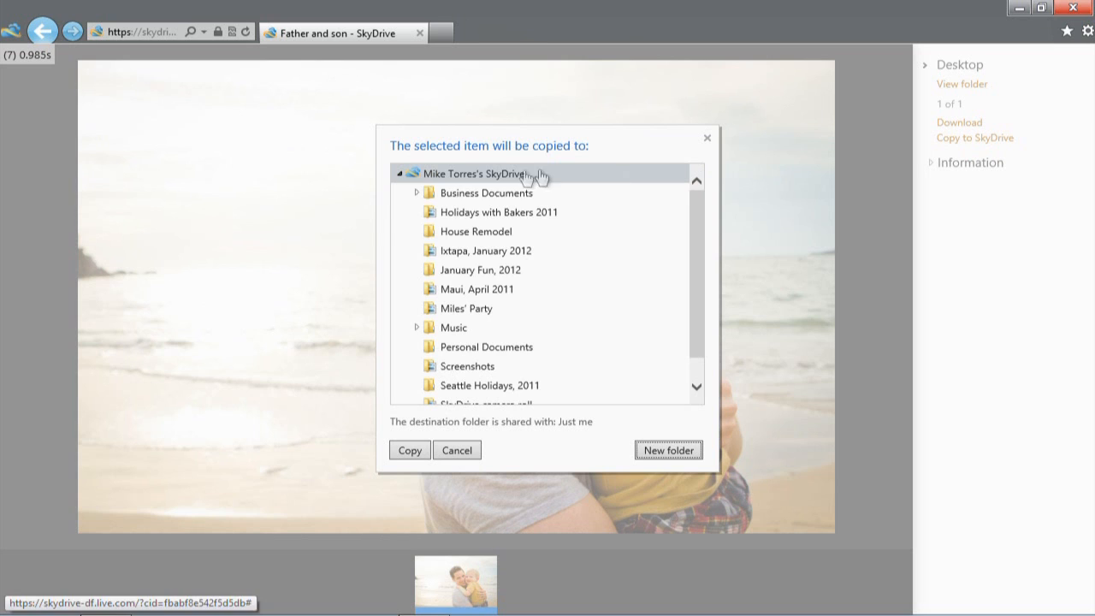